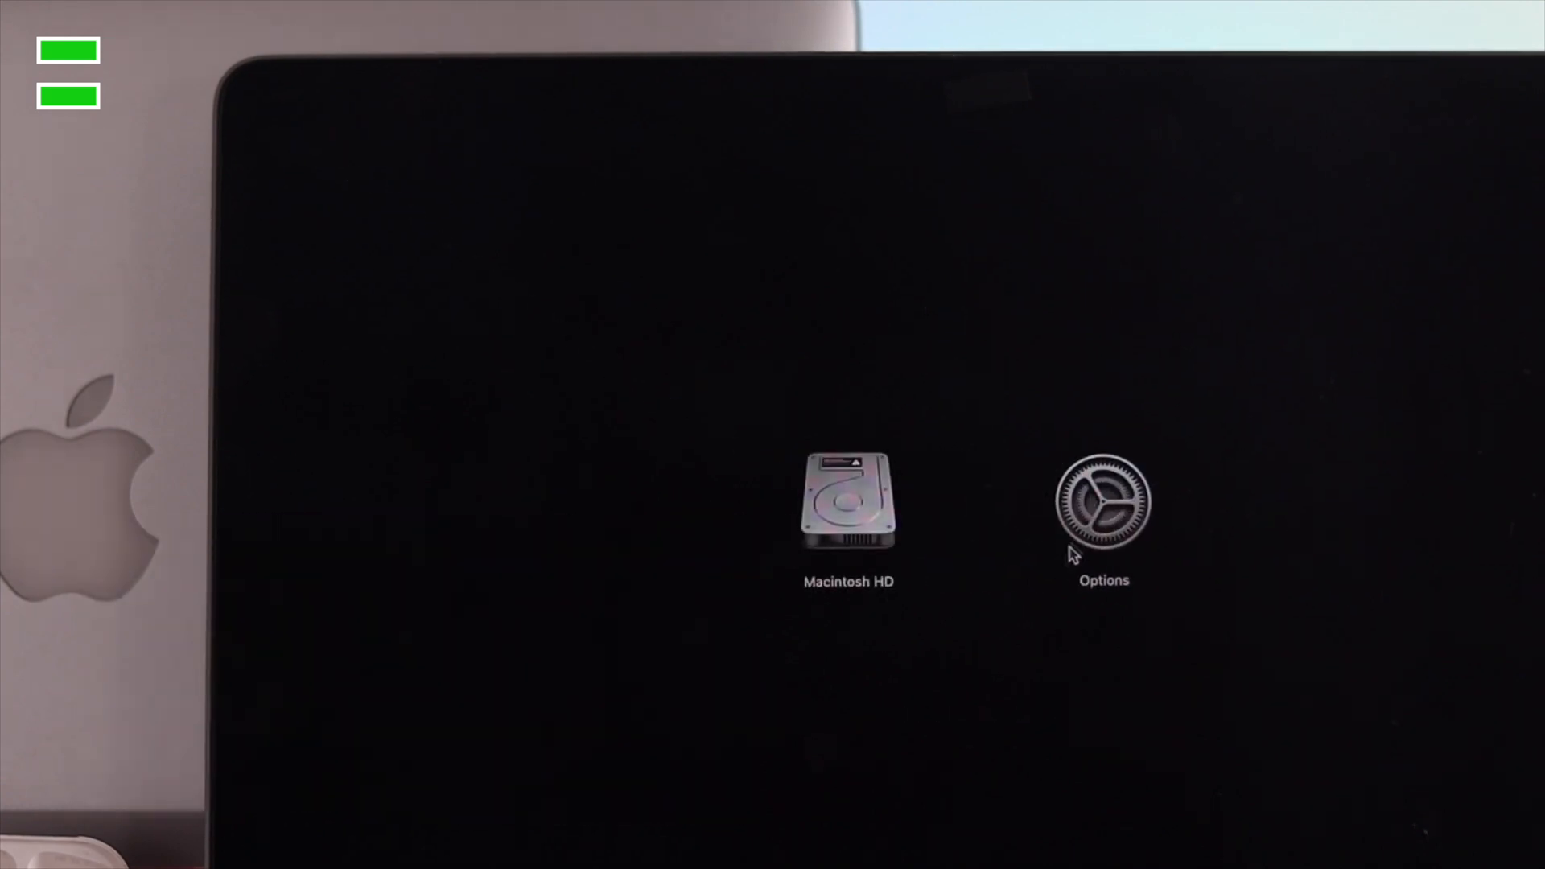
Step: Choose Options instead of Macintosh HD and continue into macOS Recovery
left_click(1104, 520)
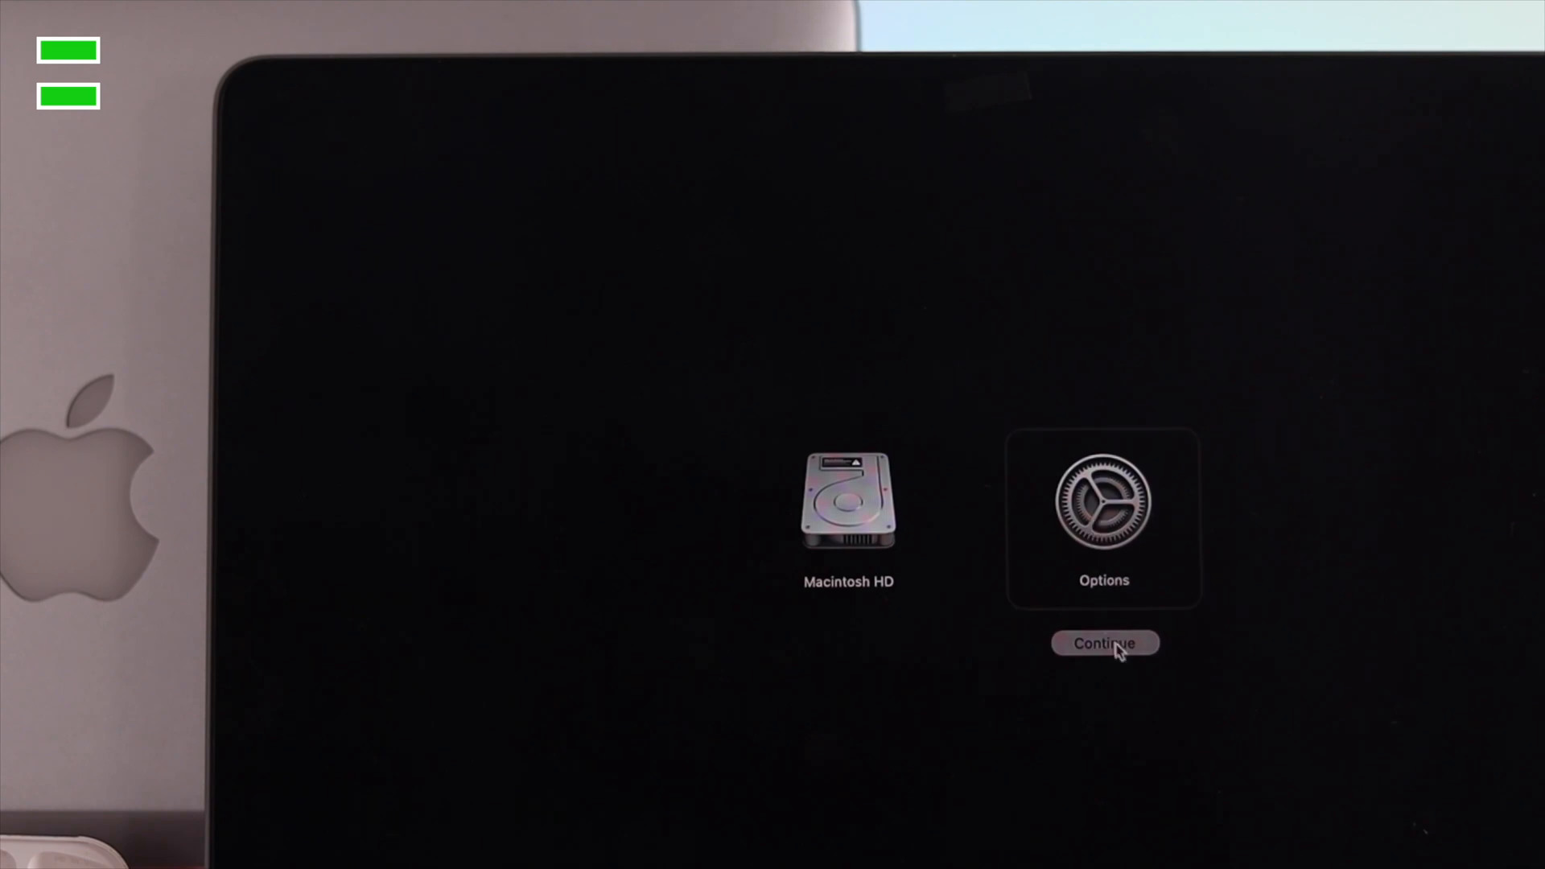
left_click(1104, 642)
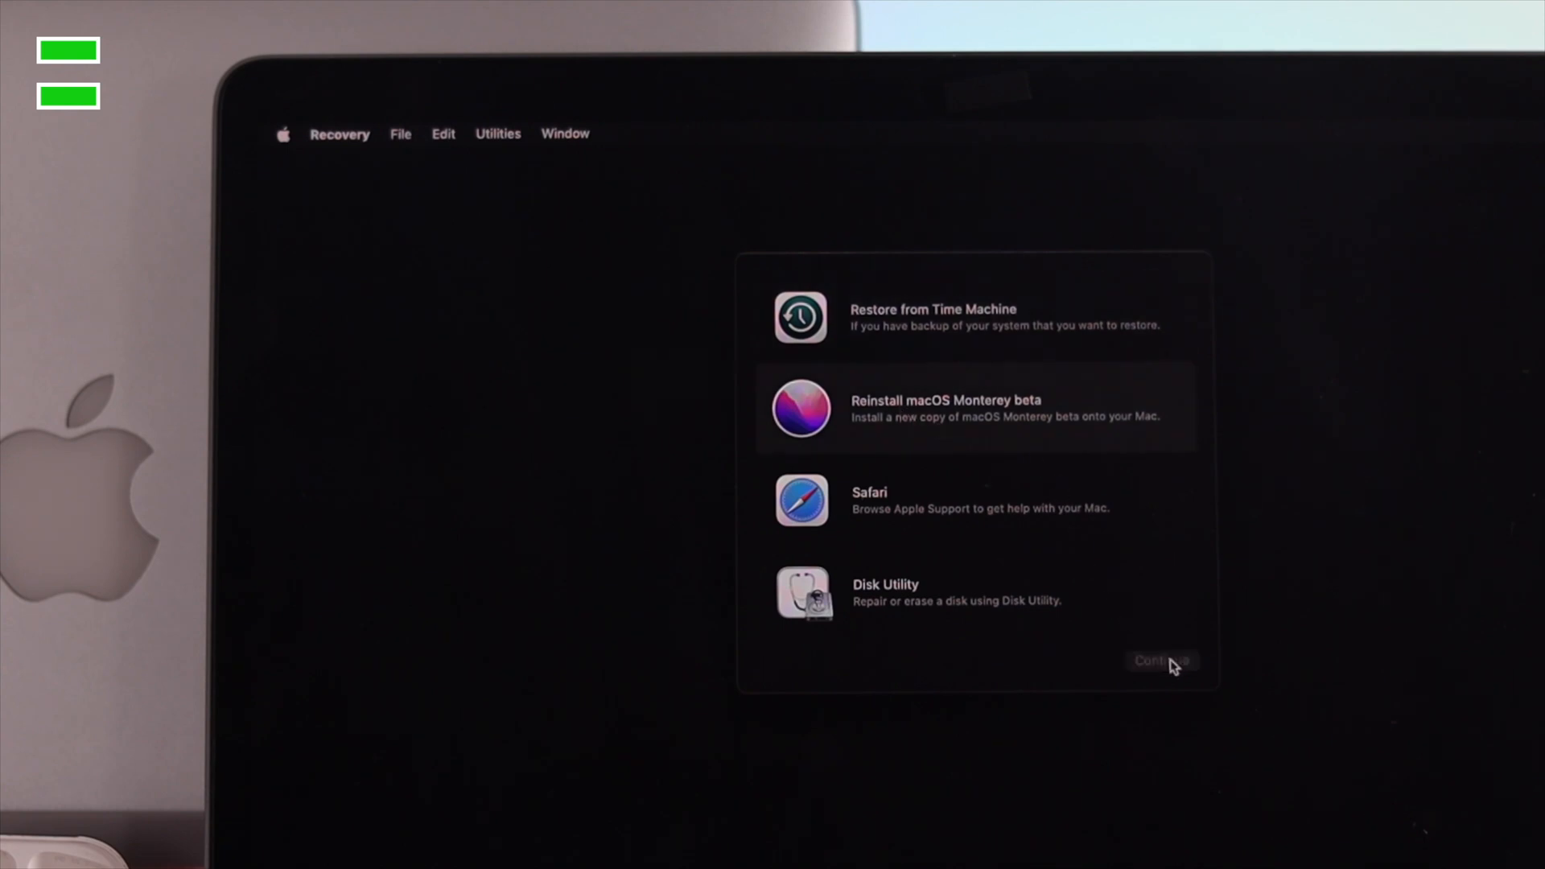
Step: Begin the macOS Monterey beta reinstall and agree to its software license agreement
left_click(1162, 660)
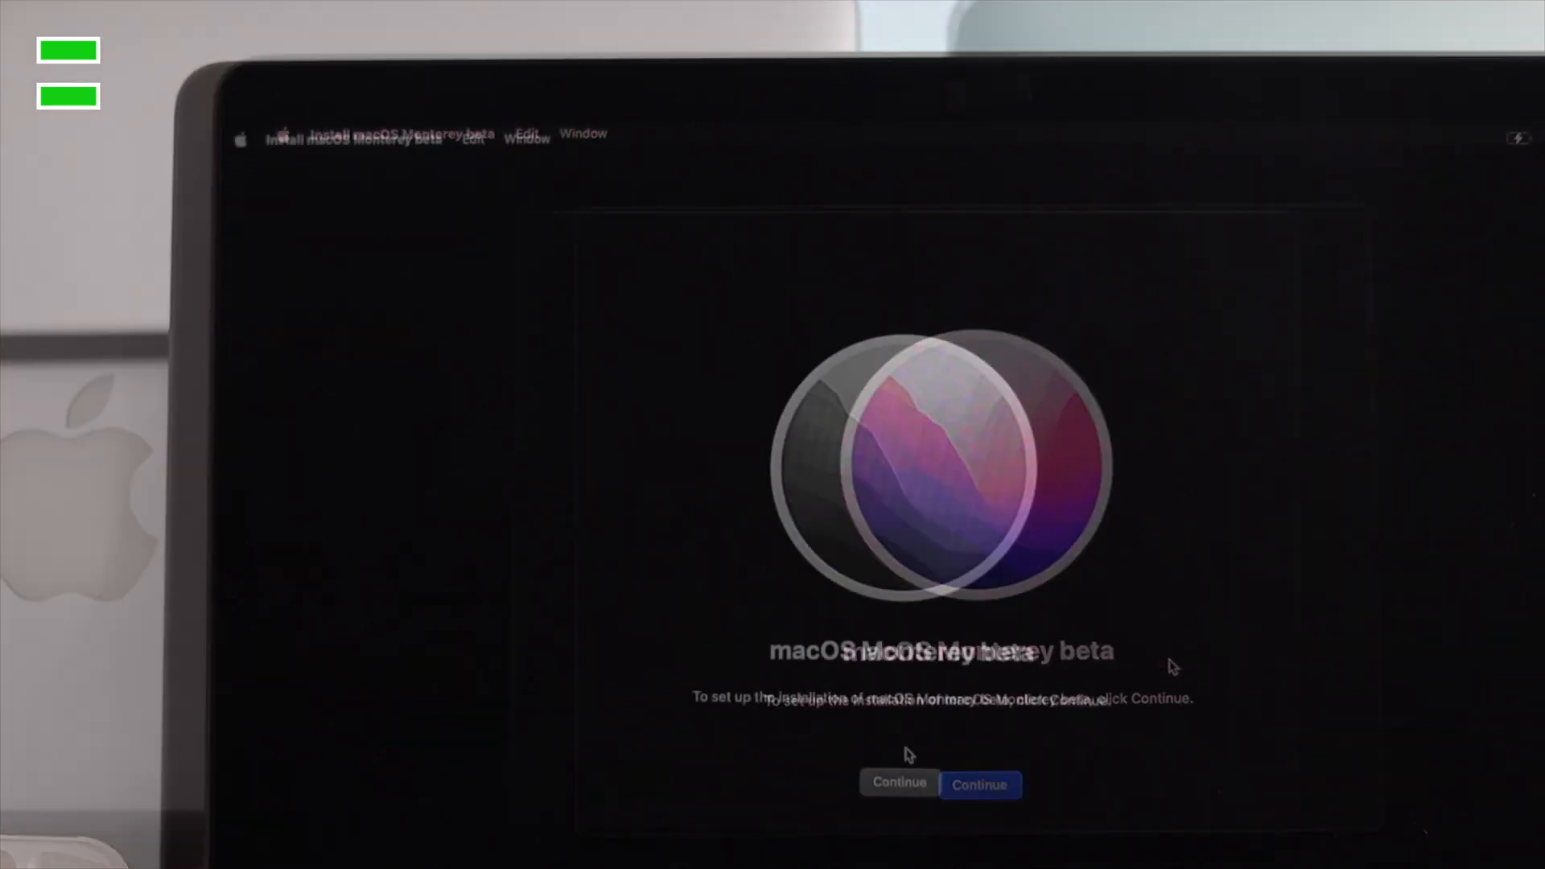
left_click(981, 783)
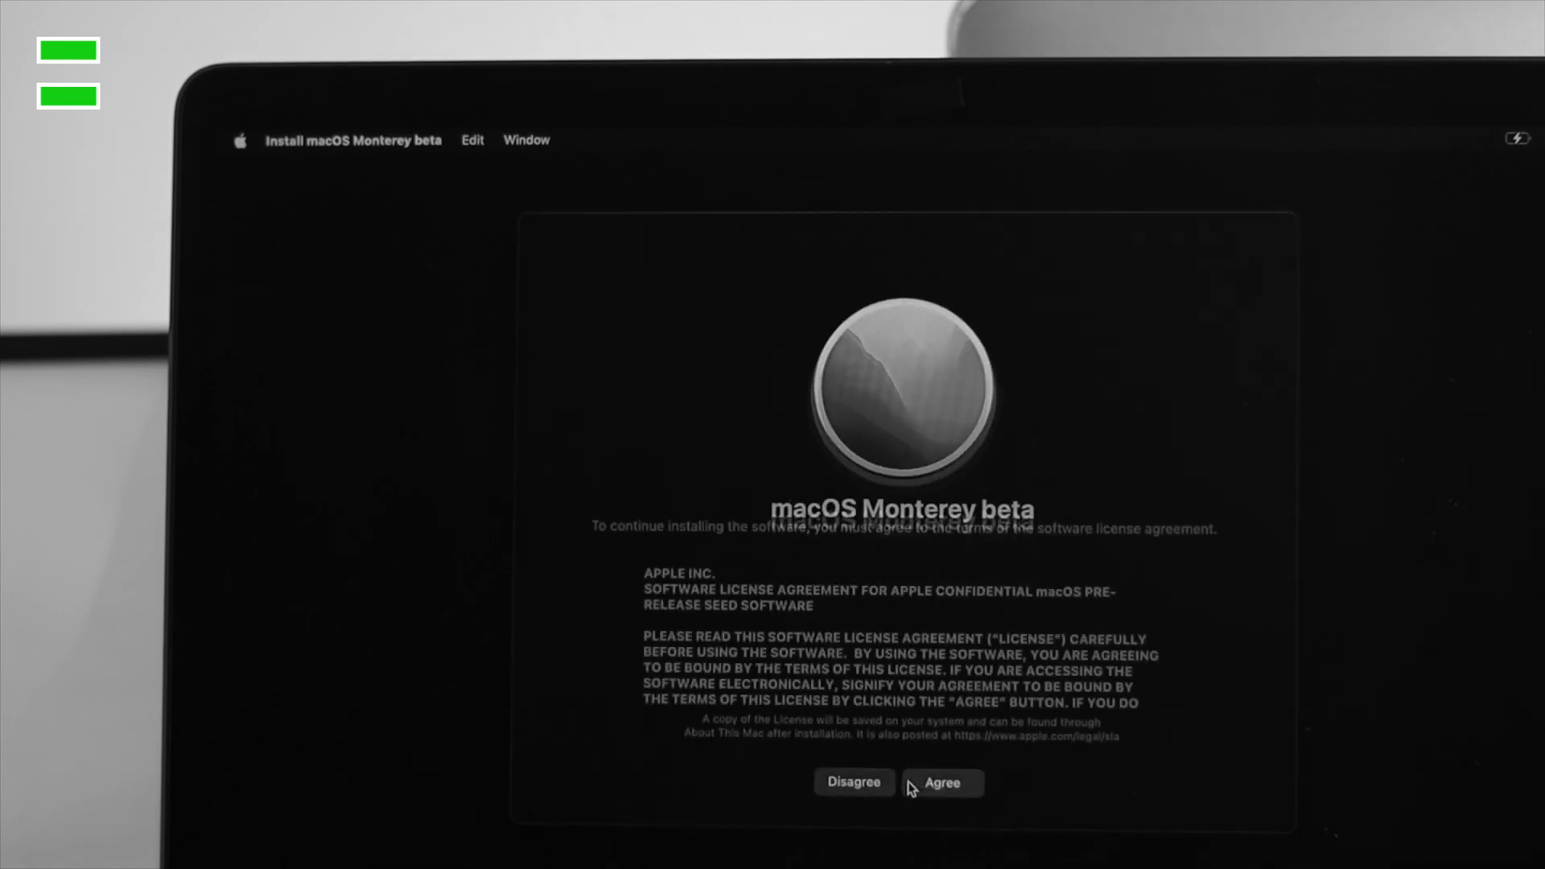
left_click(942, 782)
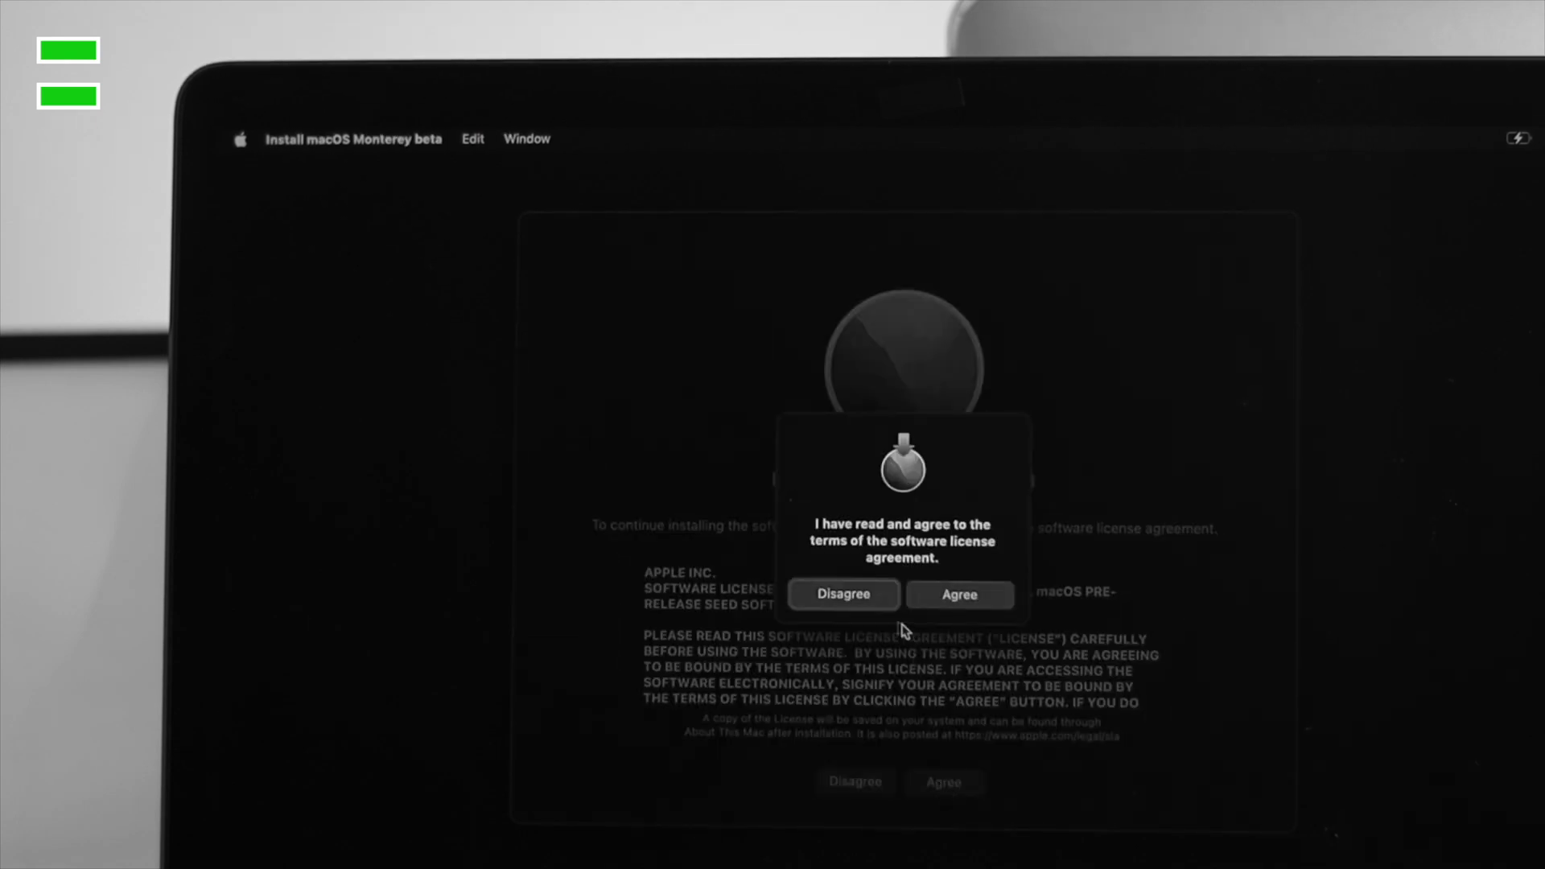
left_click(958, 594)
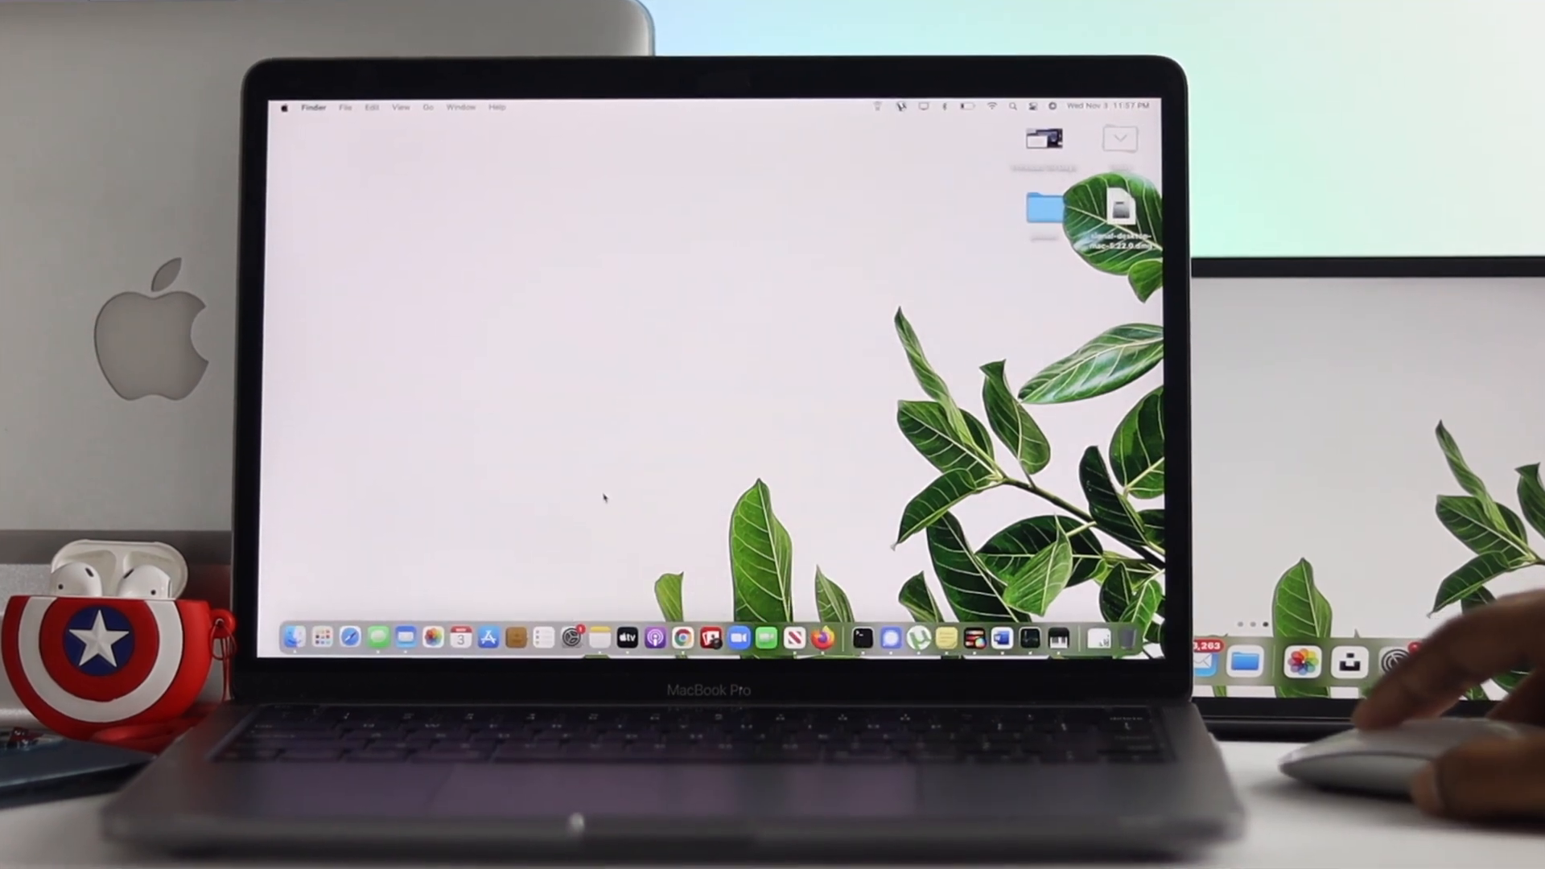
left_click(293, 637)
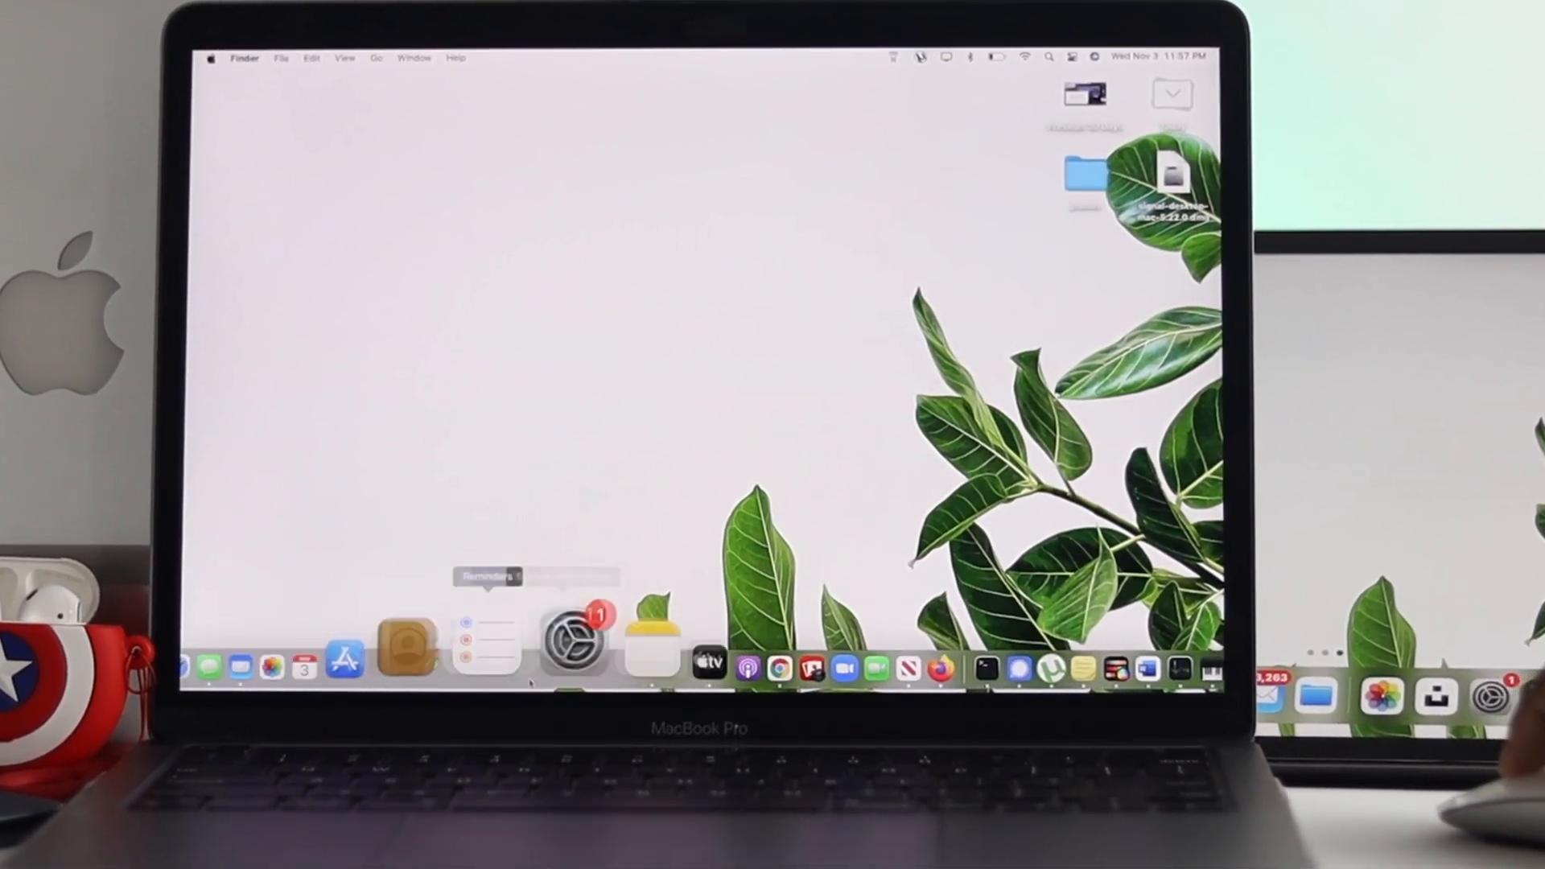
mouse_move(533, 640)
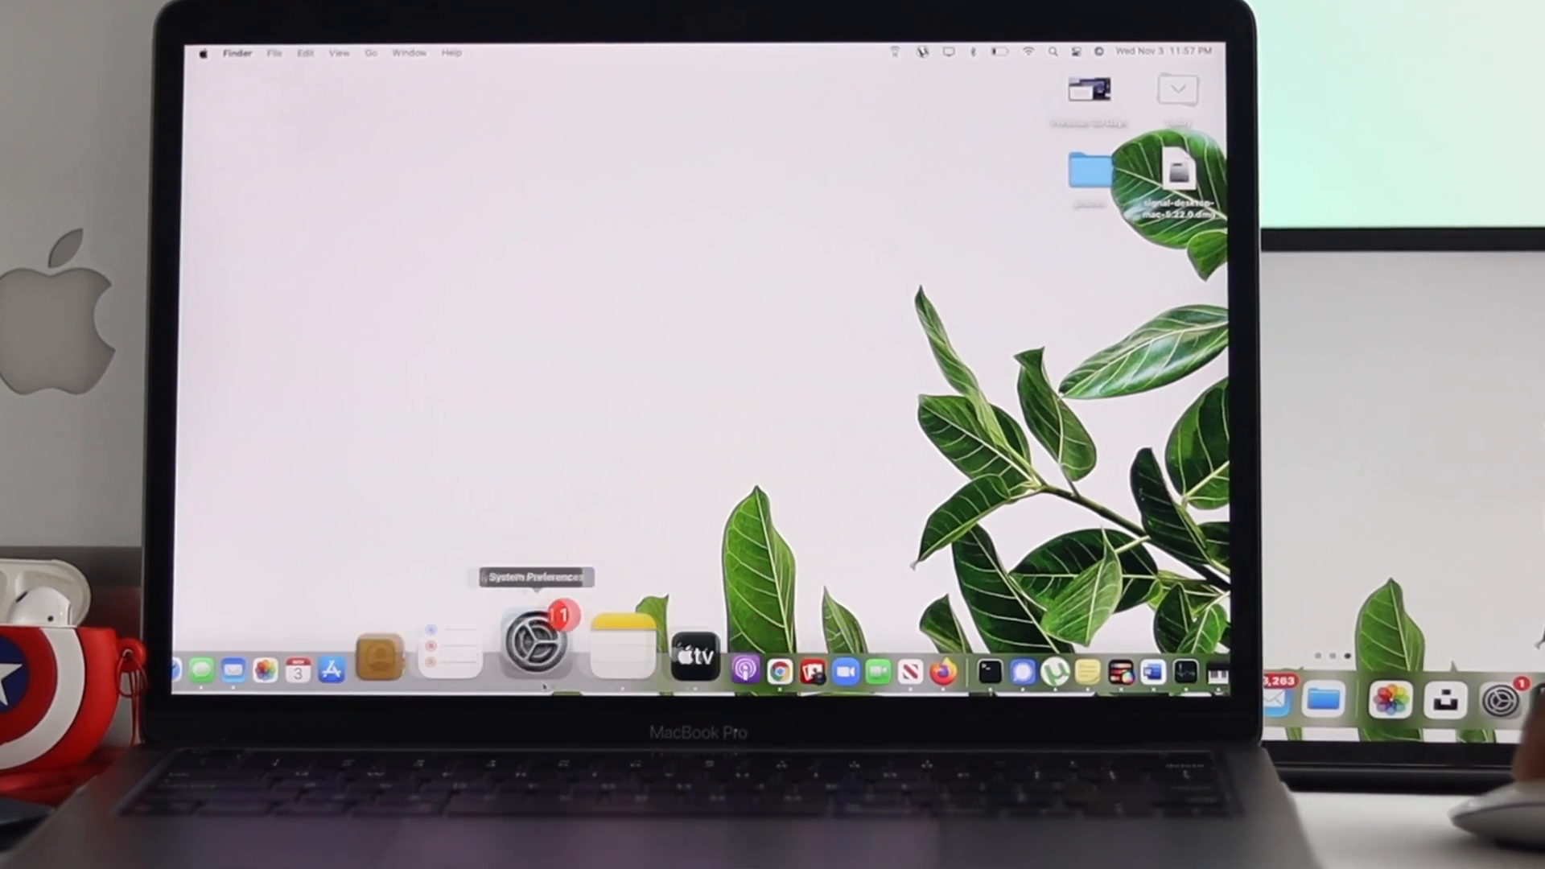